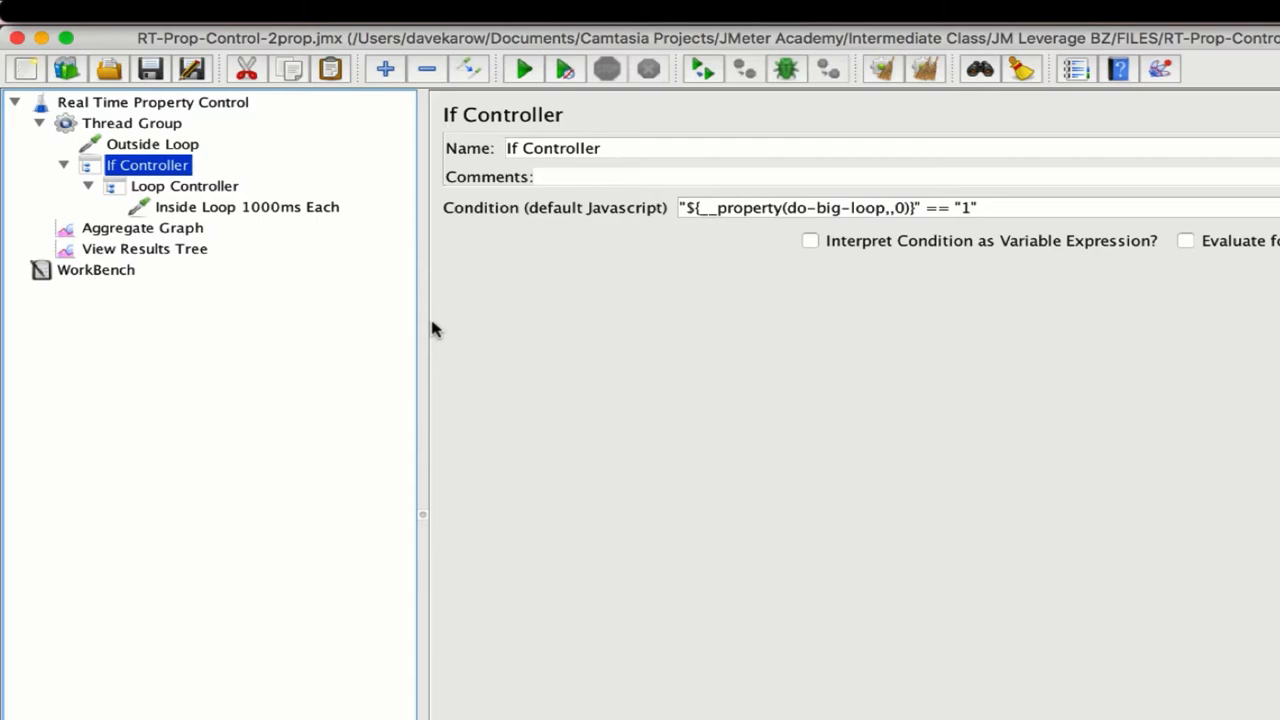
Step: Start a new BlazeMeter JMeter test and open the script upload area
double_click(836, 207)
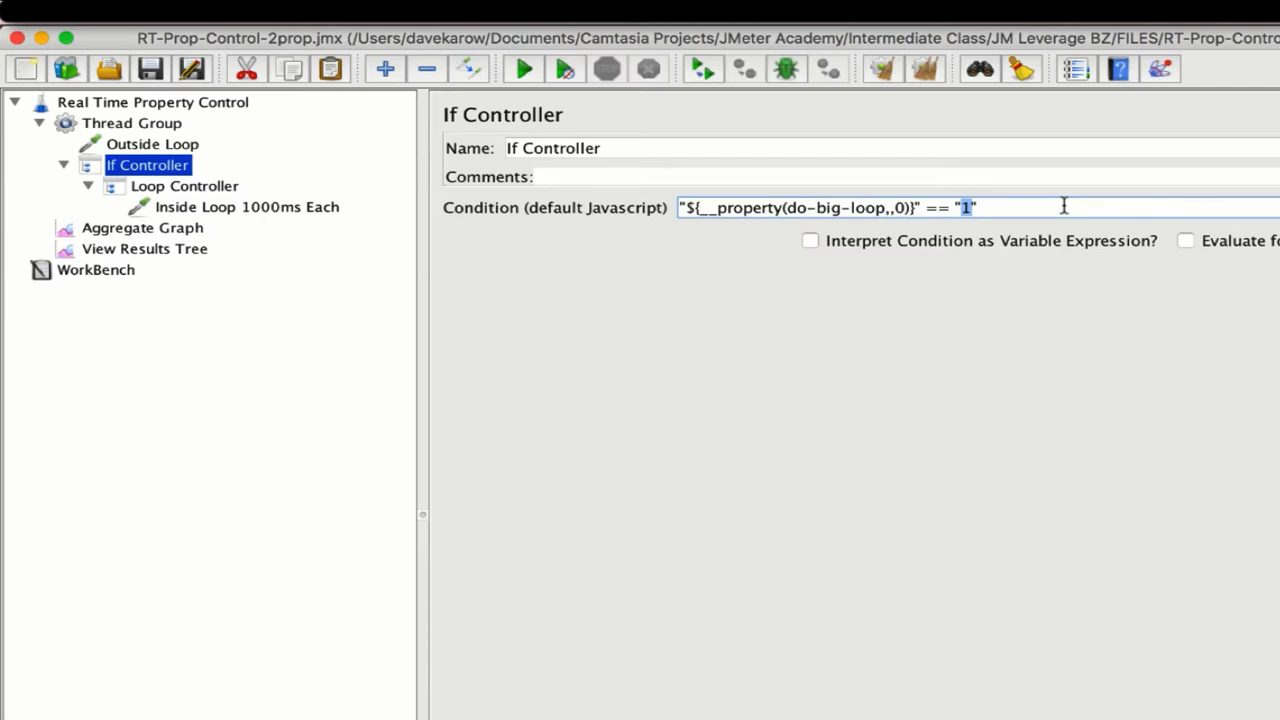
mouse_move(305, 283)
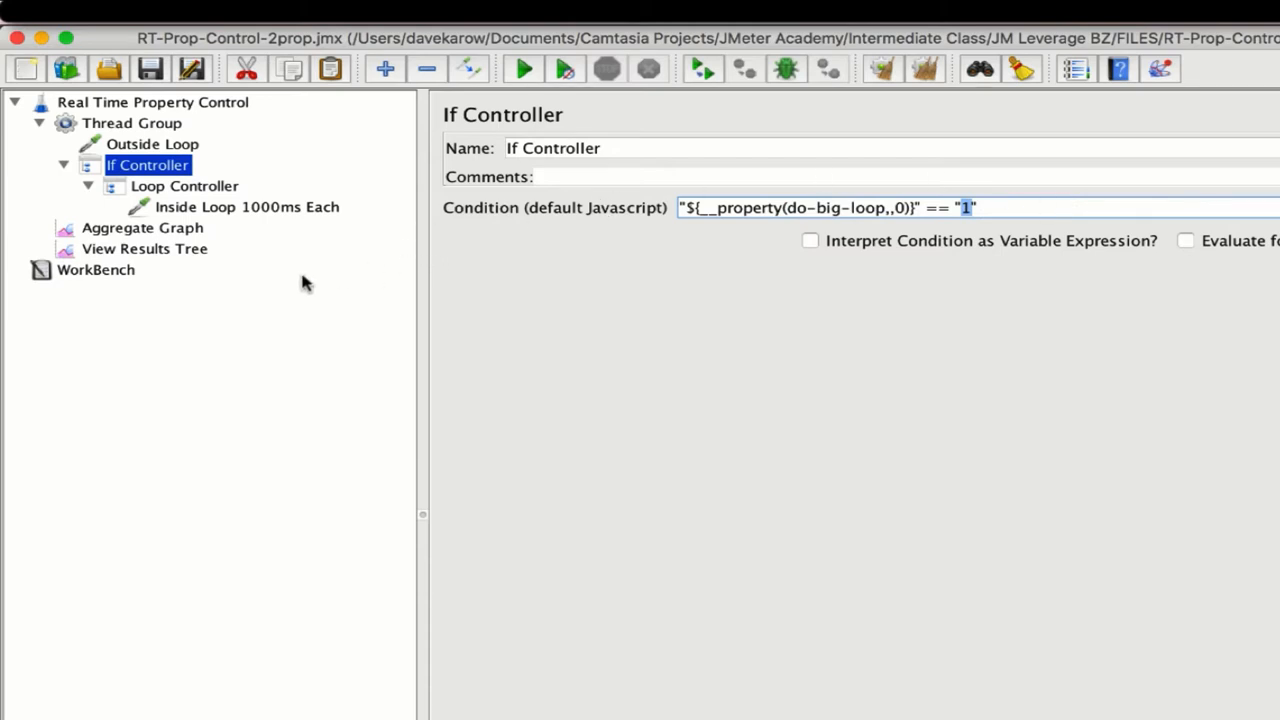
mouse_move(220, 245)
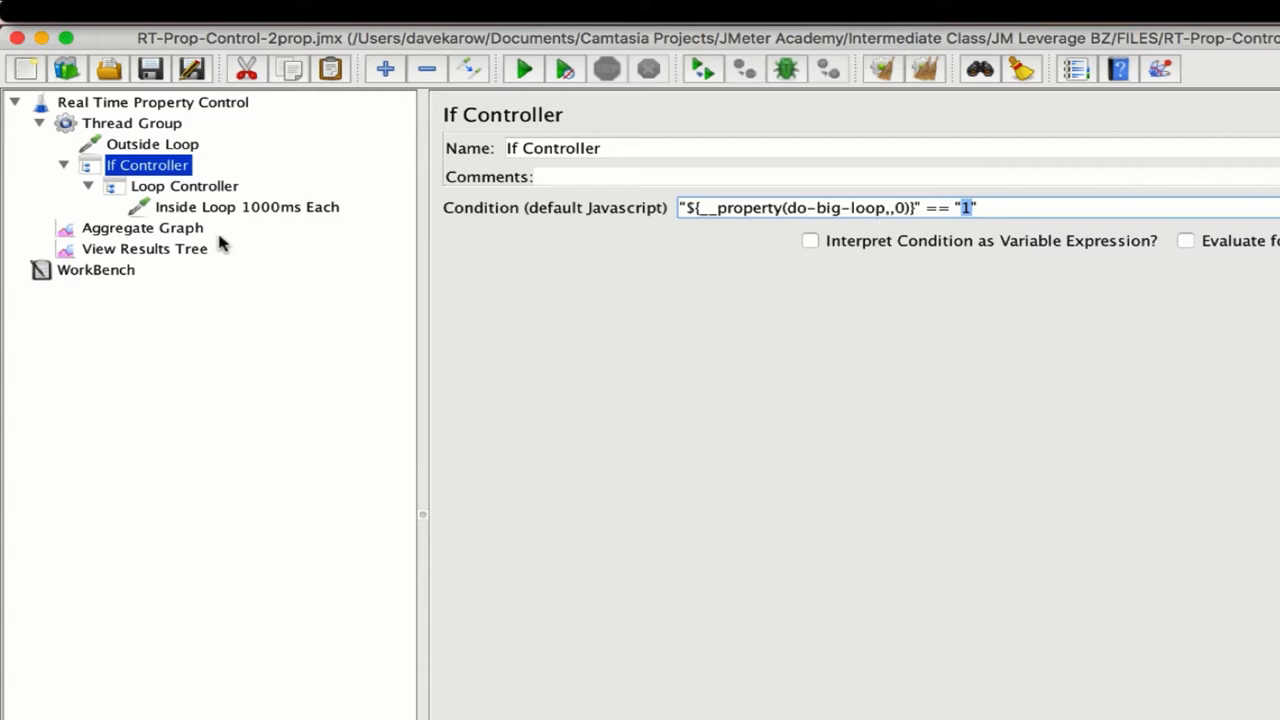
mouse_move(218, 230)
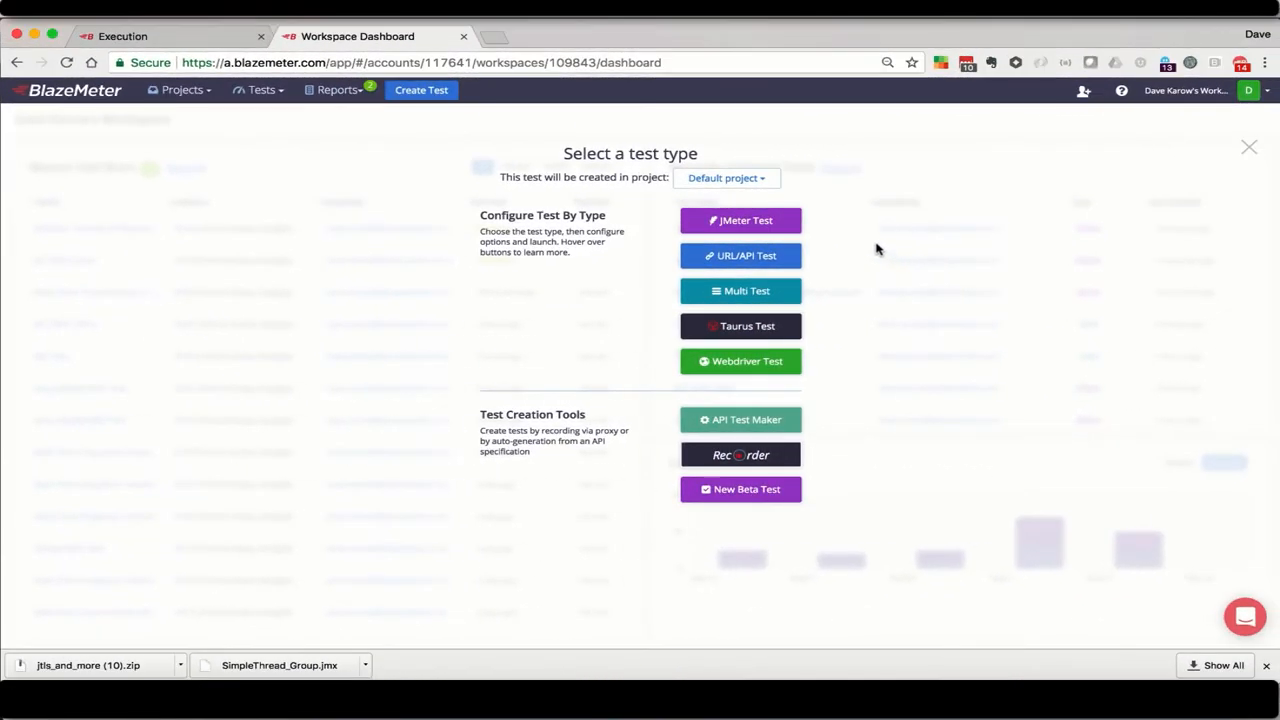
left_click(740, 220)
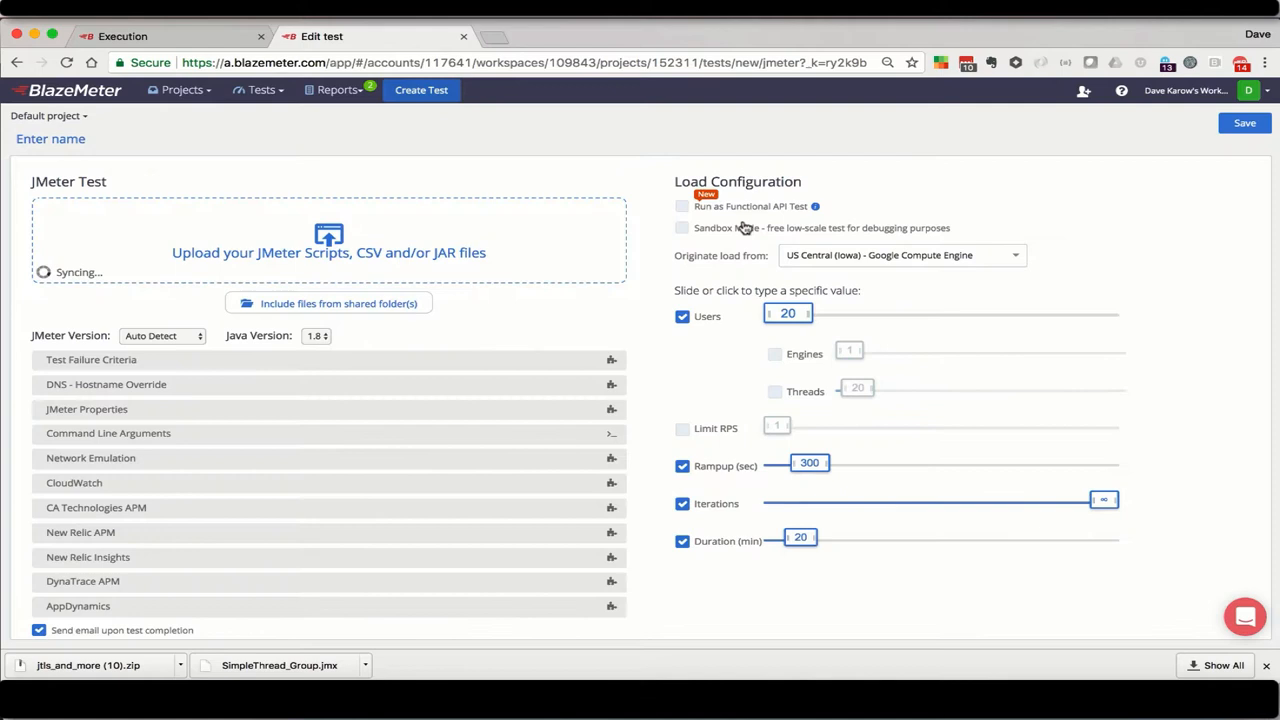
left_click(328, 252)
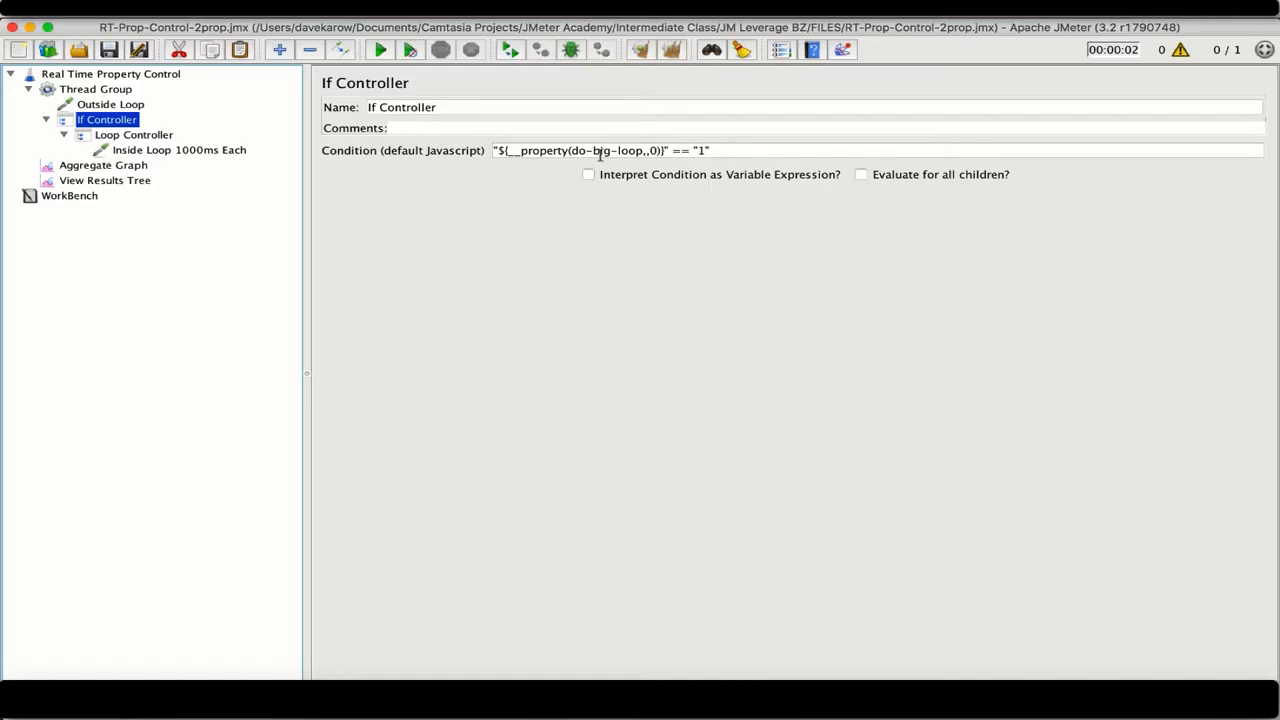
Step: Add the JMeter property do-big-loop with value 0 and apply it
double_click(607, 150)
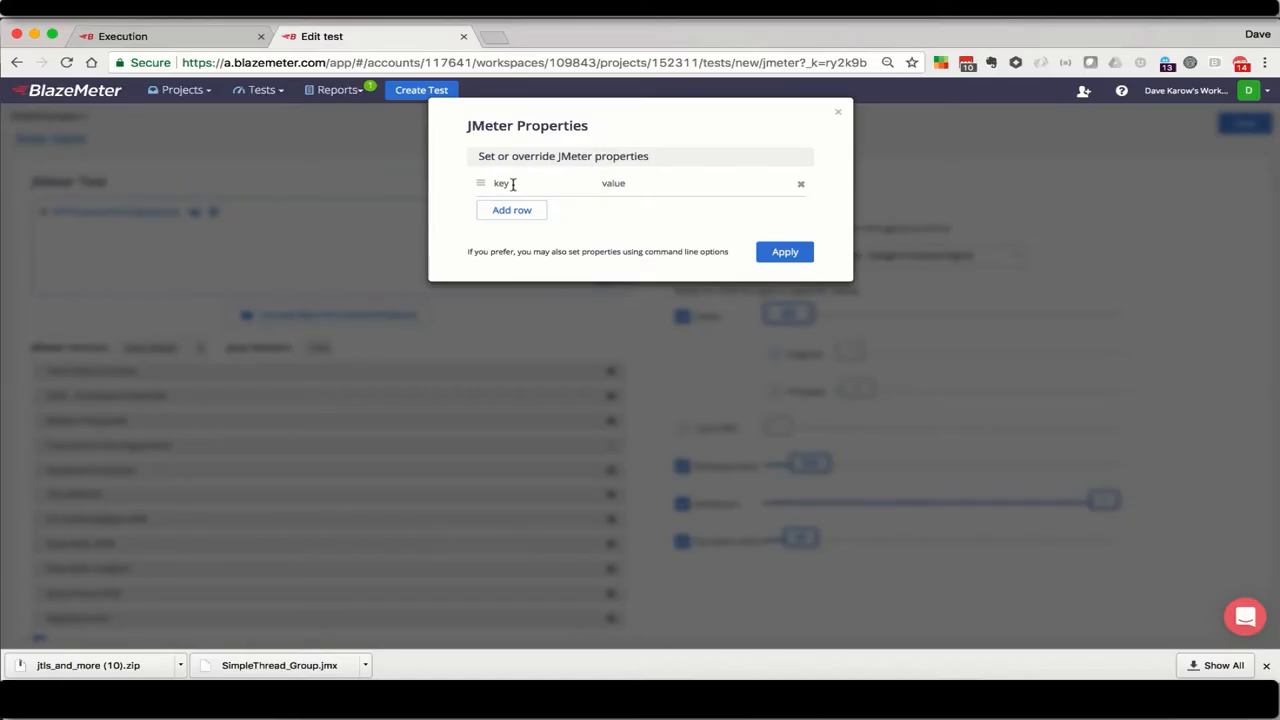
type("do-big-loop")
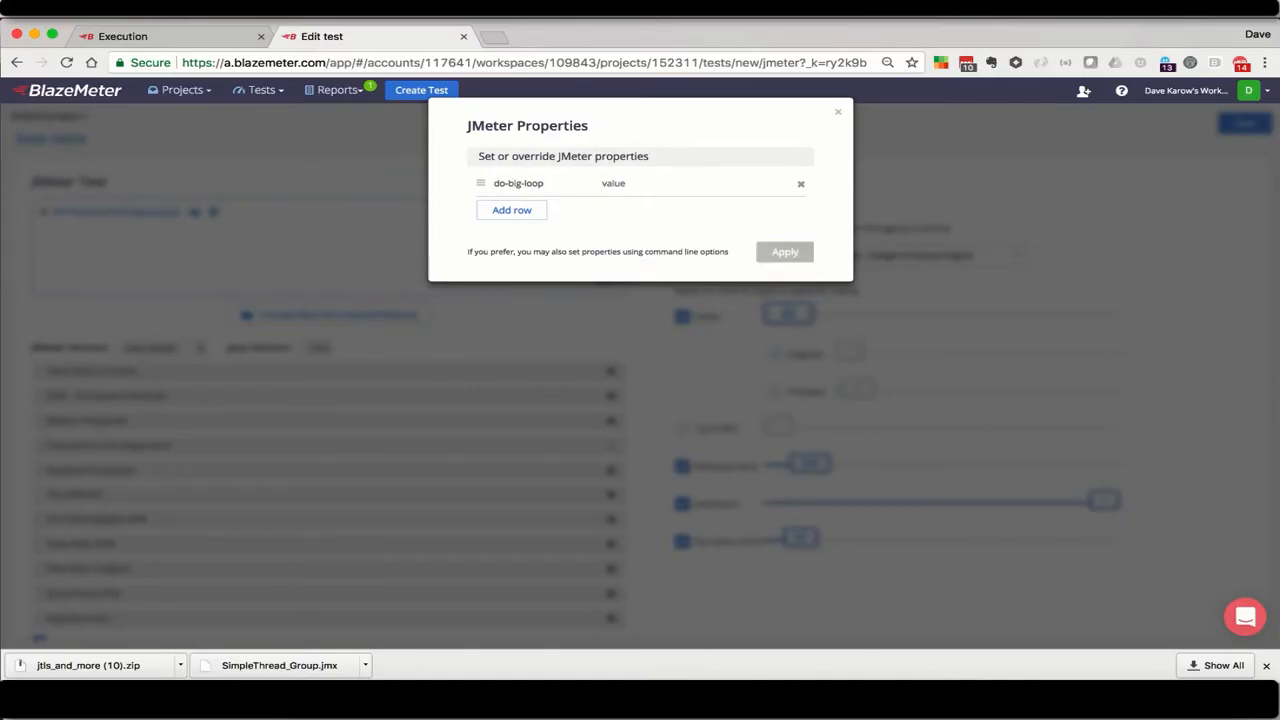
type("0")
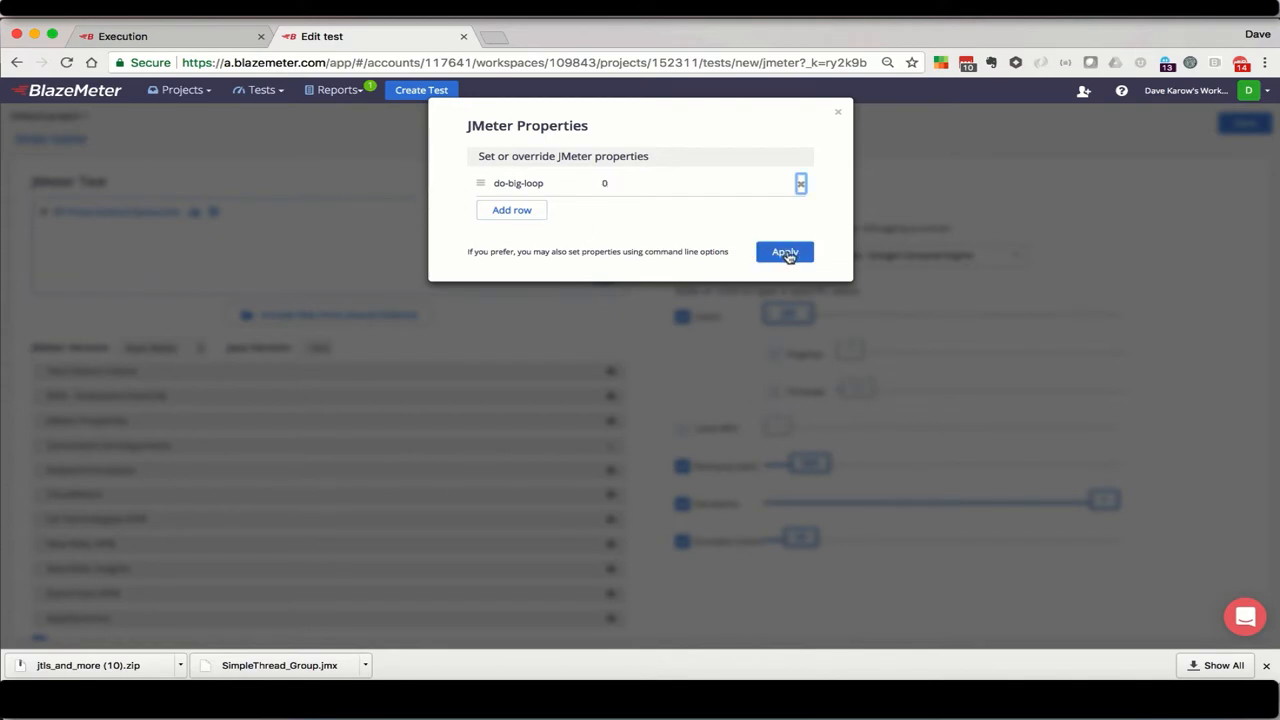
left_click(785, 251)
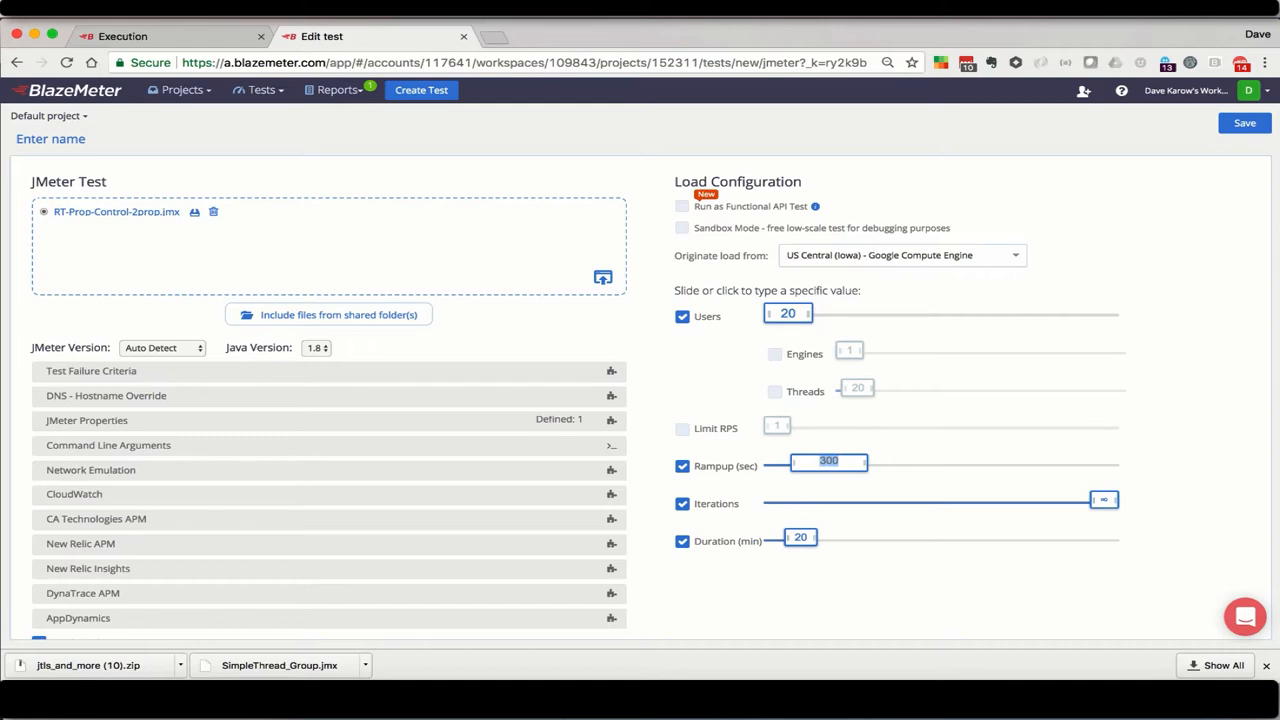
Step: Set a 10-second ramp-up and name the test 'Real Time Property Control'
type("10")
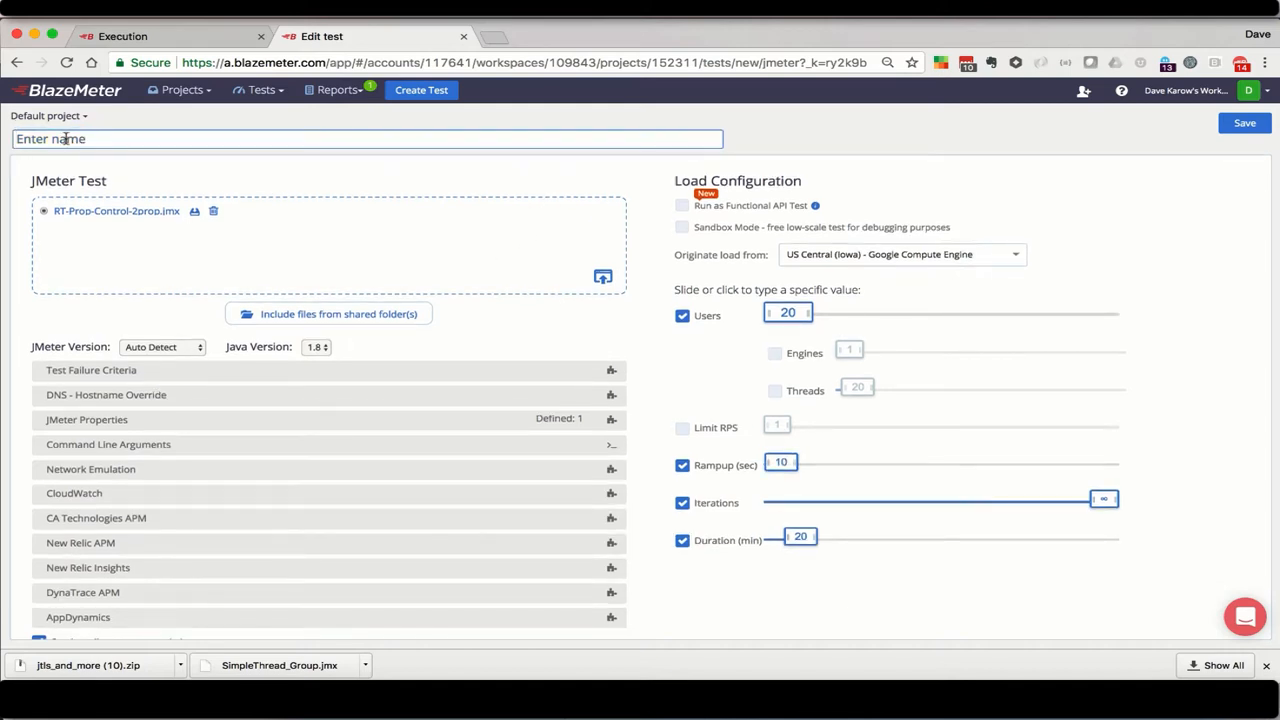
type("Real Time Pr")
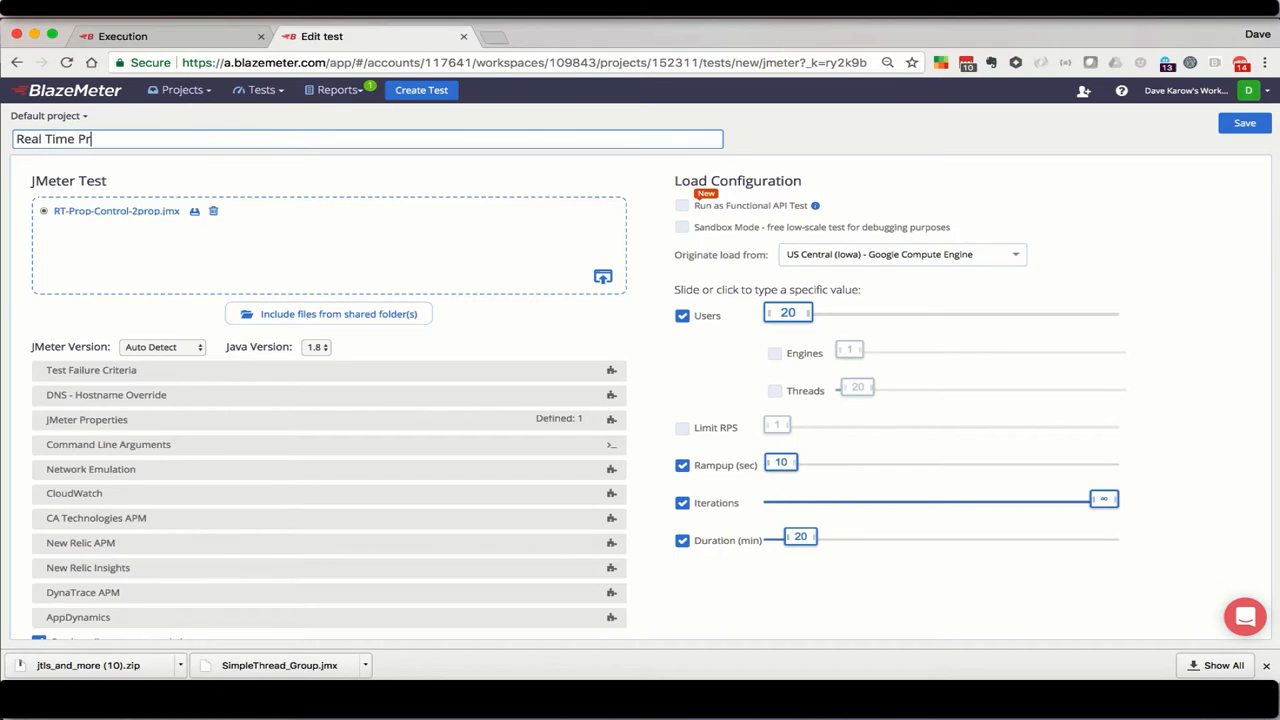
type("operty Control")
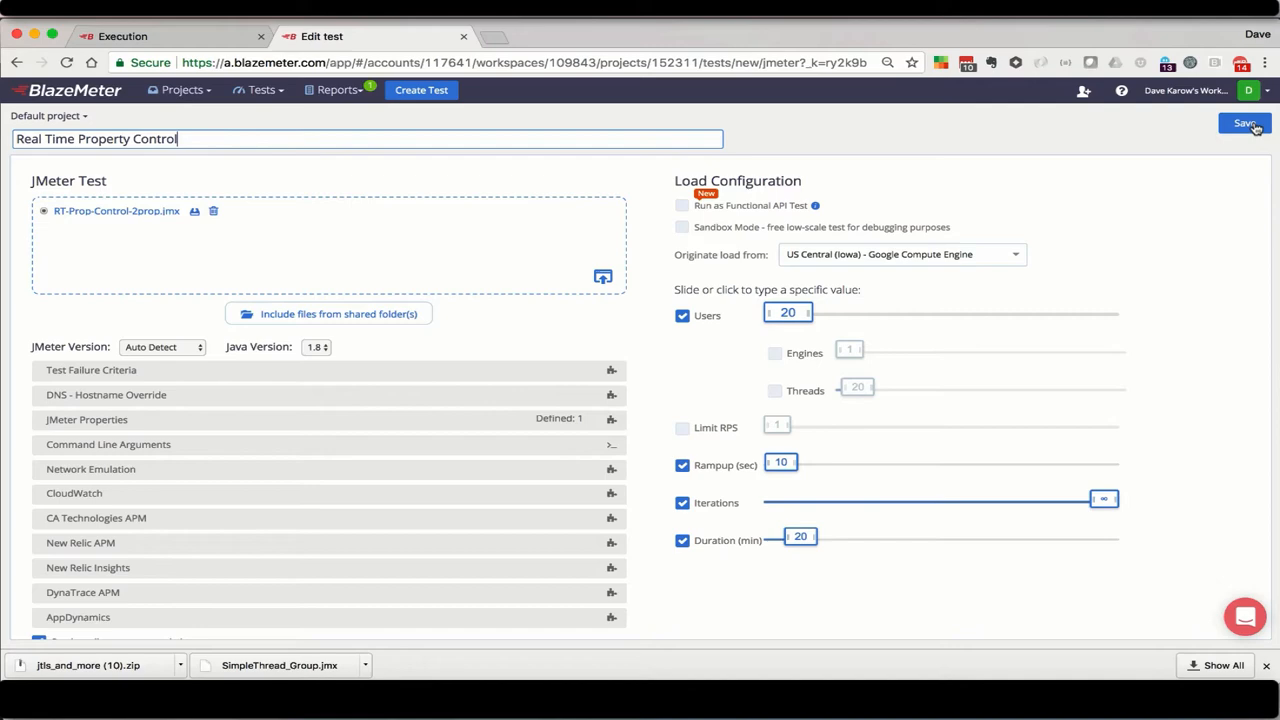
Step: Save the test and launch it on cloud servers
left_click(1244, 123)
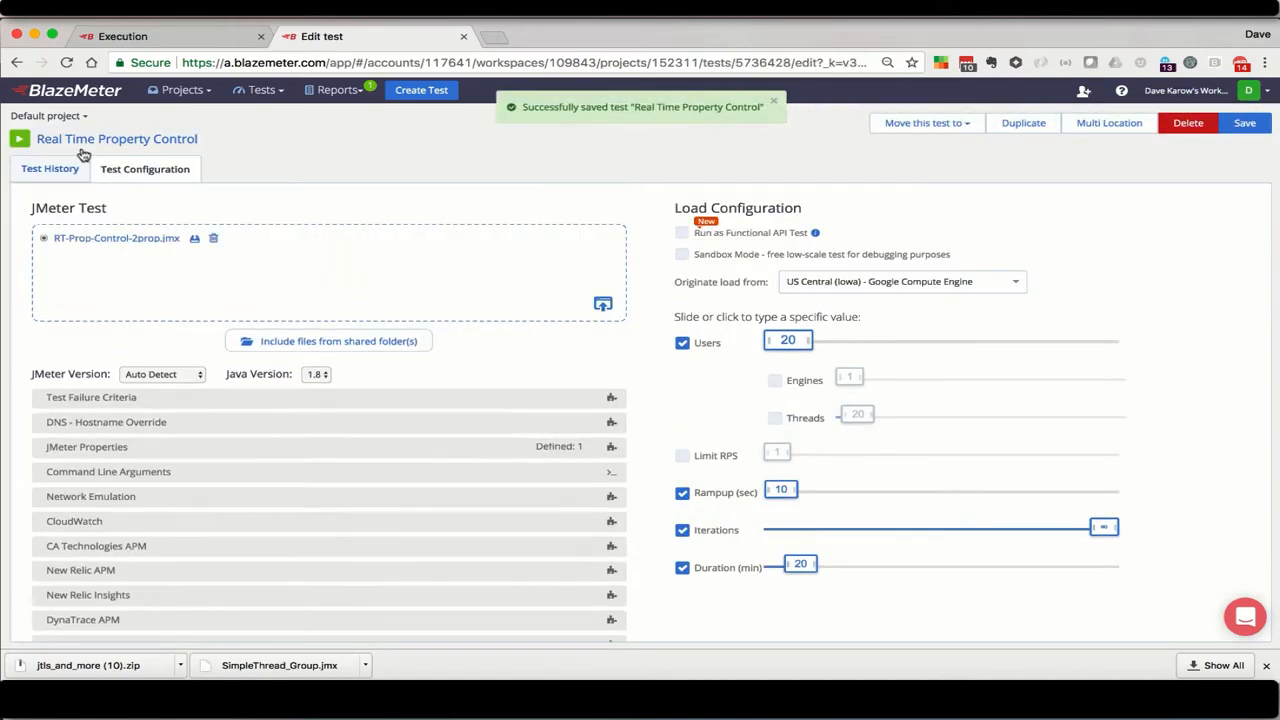
left_click(18, 138)
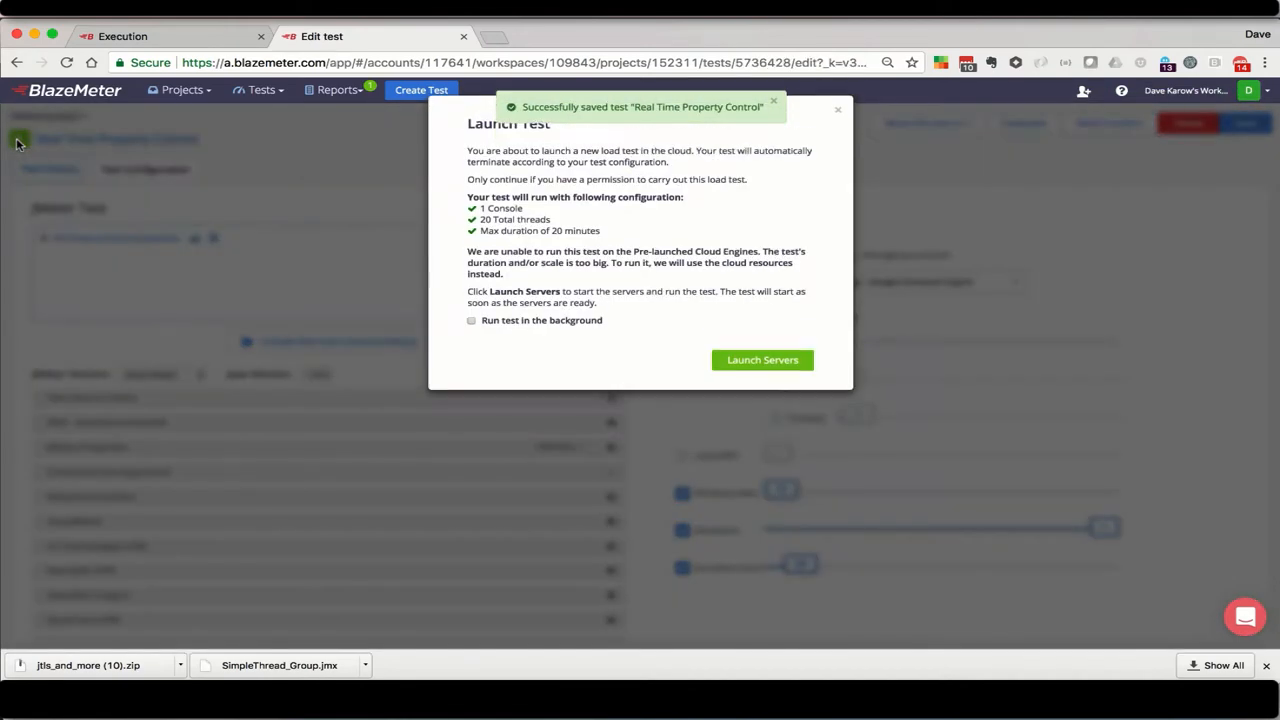
left_click(762, 360)
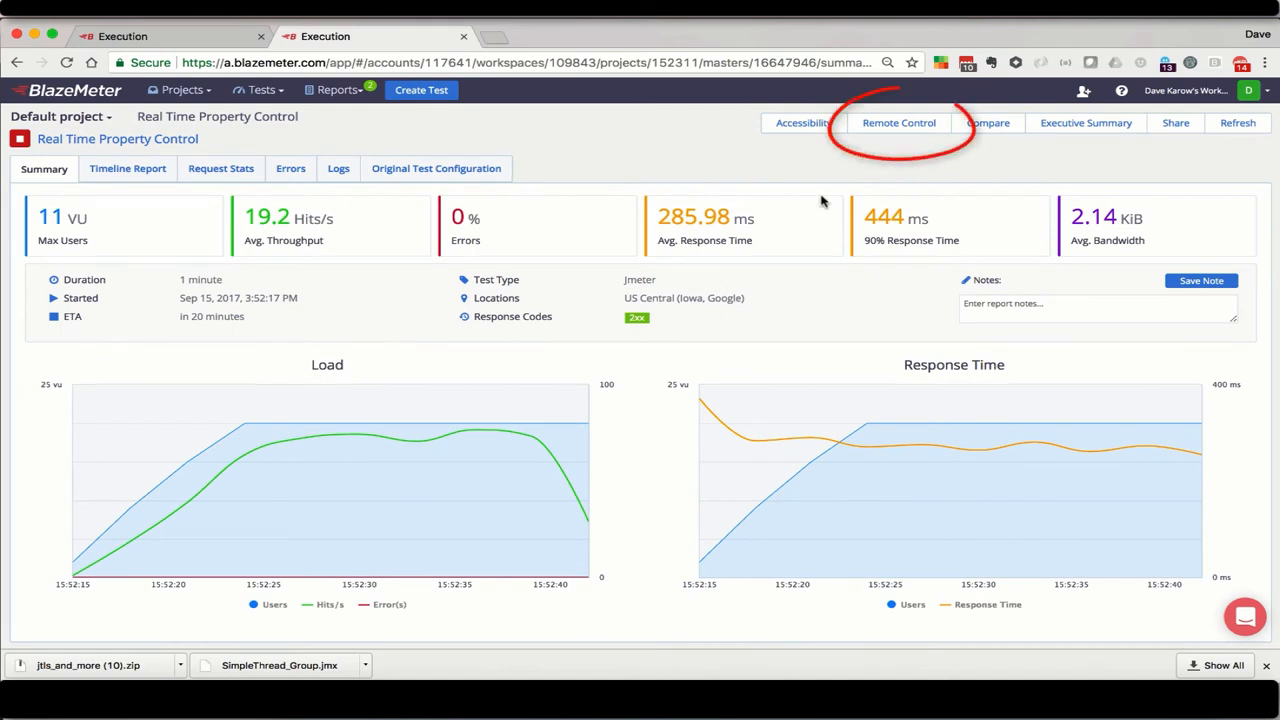
mouse_move(898, 122)
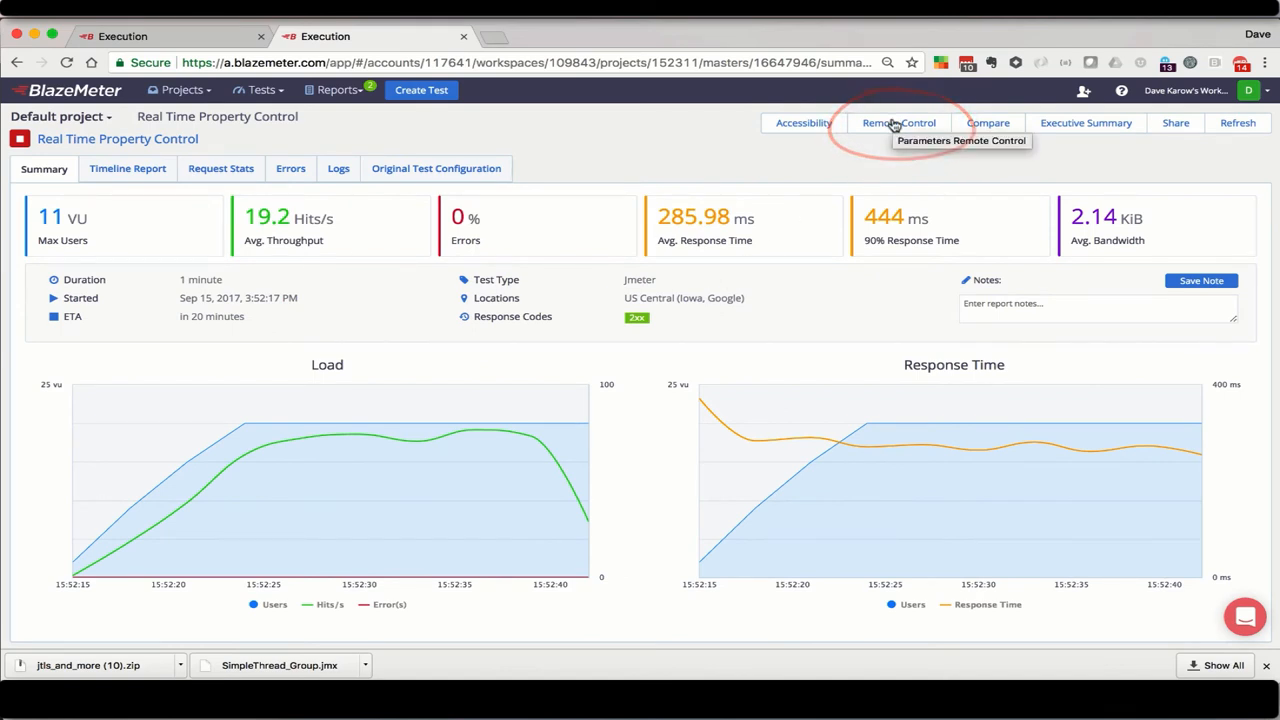
Step: Open Remote Control Live for the running test, showing do-big-loop at 0
left_click(220, 168)
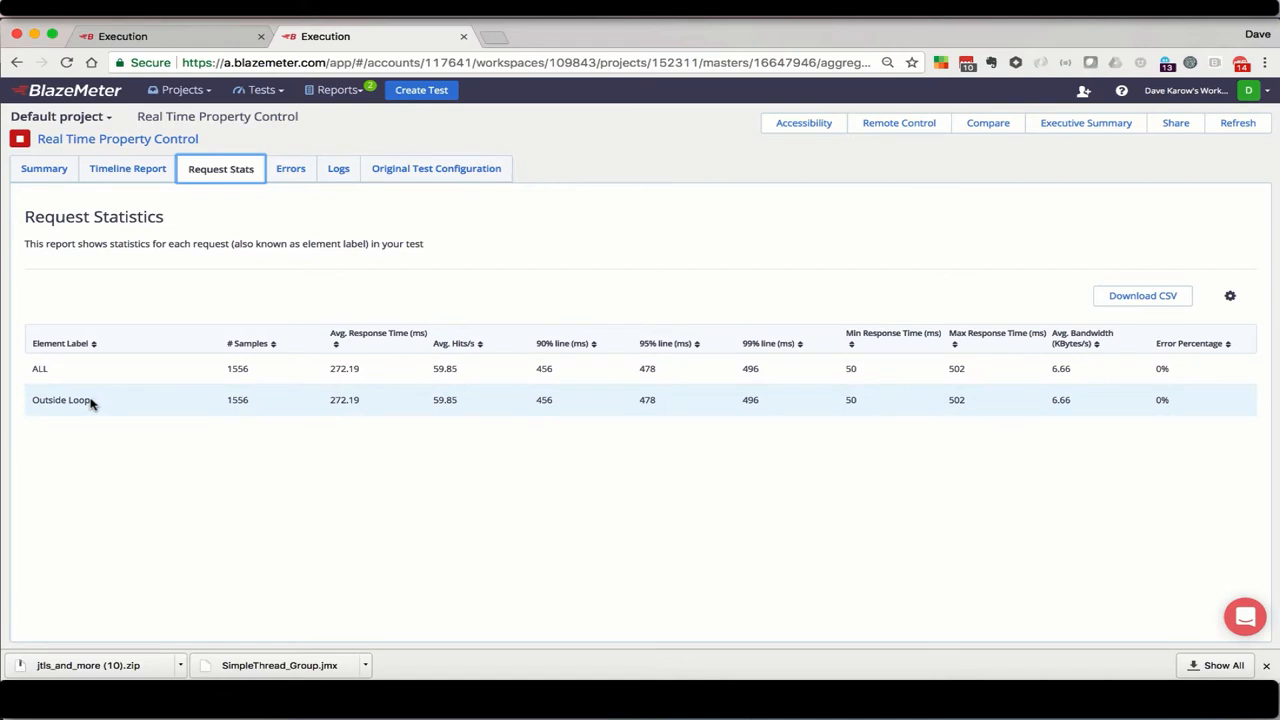
left_click(898, 122)
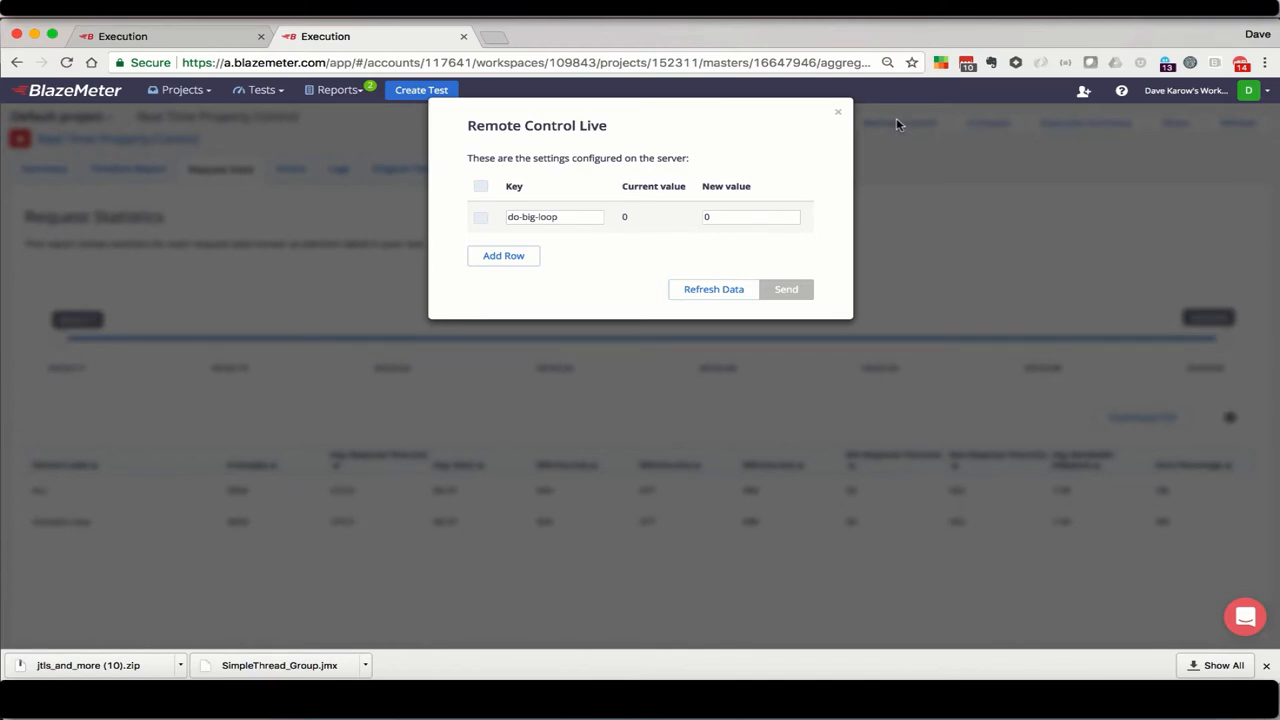
mouse_move(754, 166)
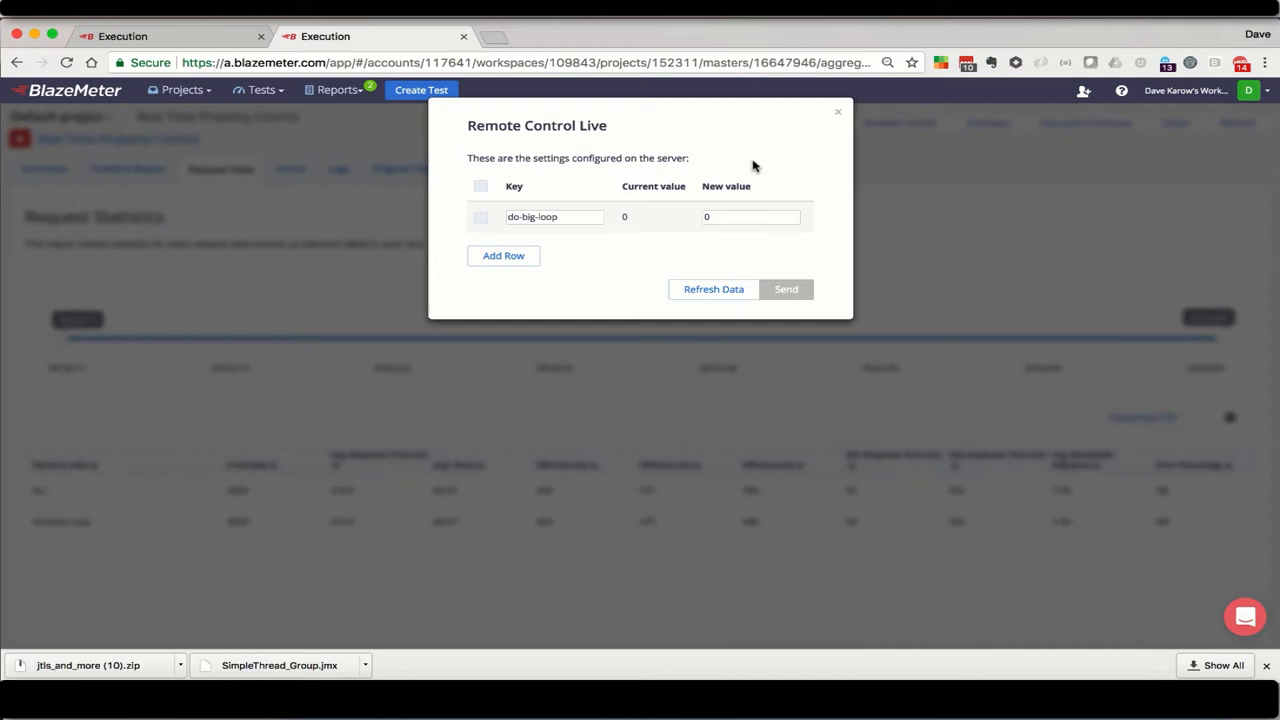
Step: Send do-big-loop = 1 to the running test
type("1")
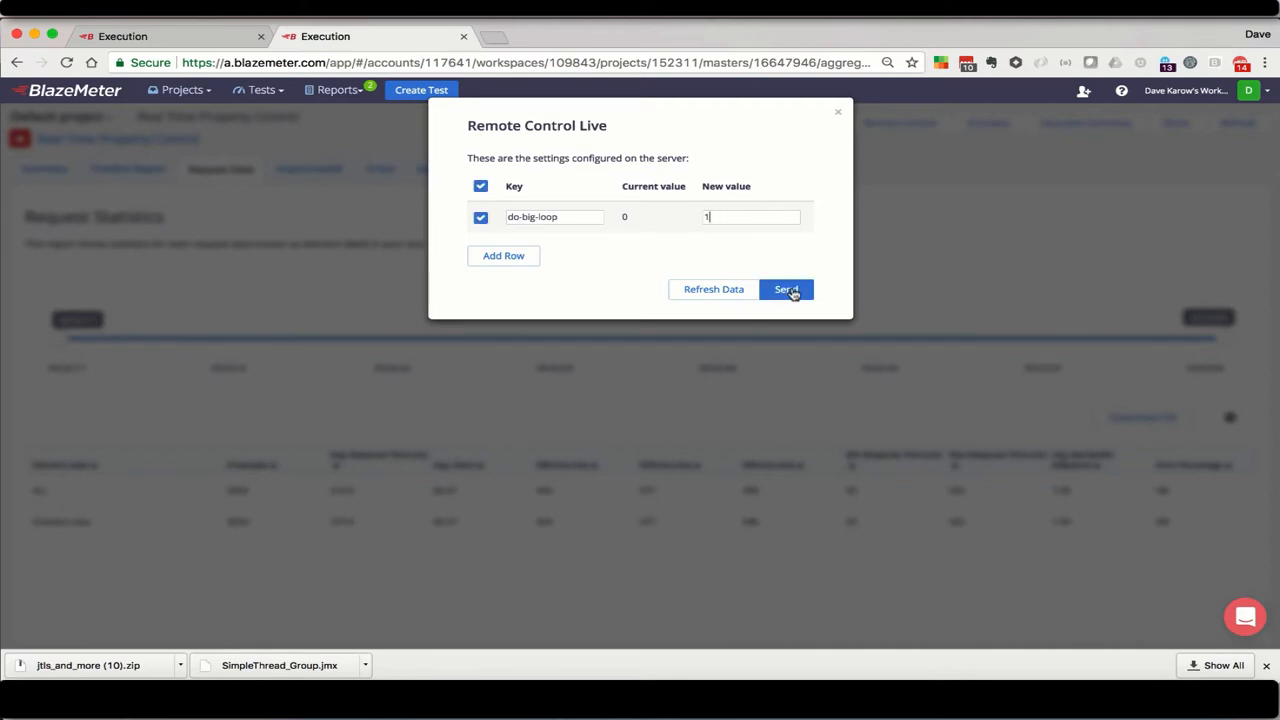
left_click(786, 289)
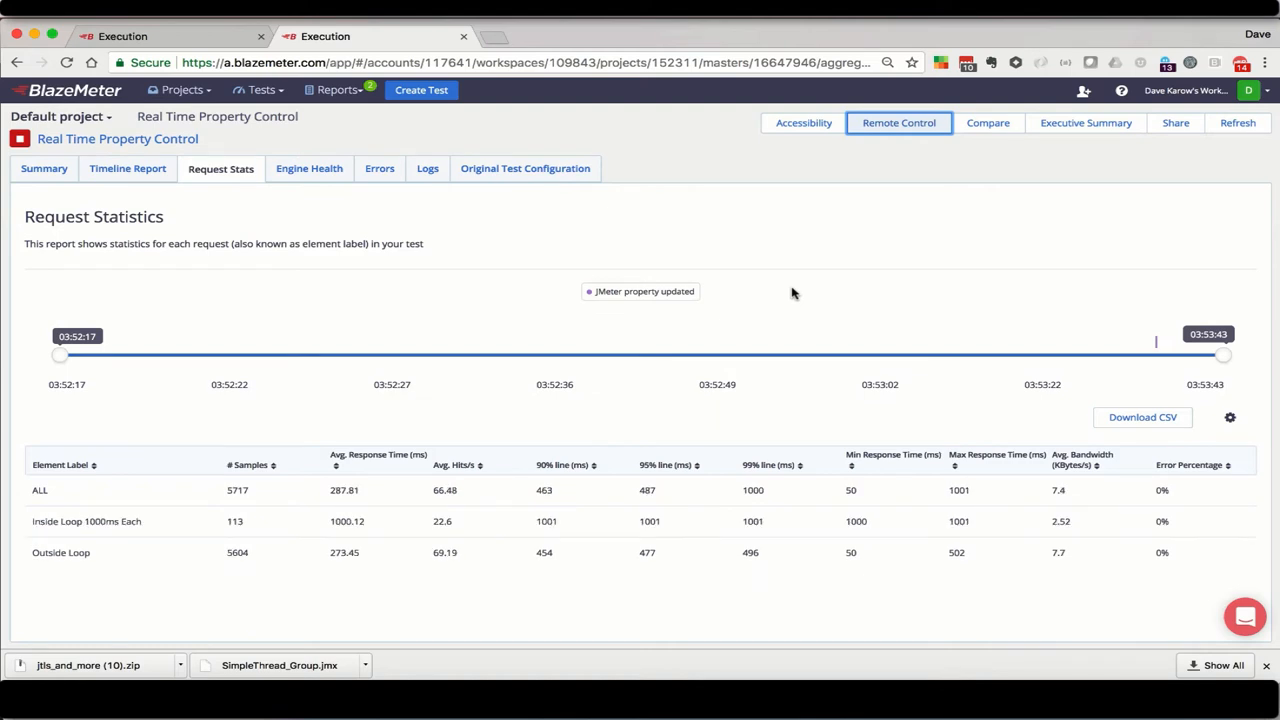
mouse_move(143, 560)
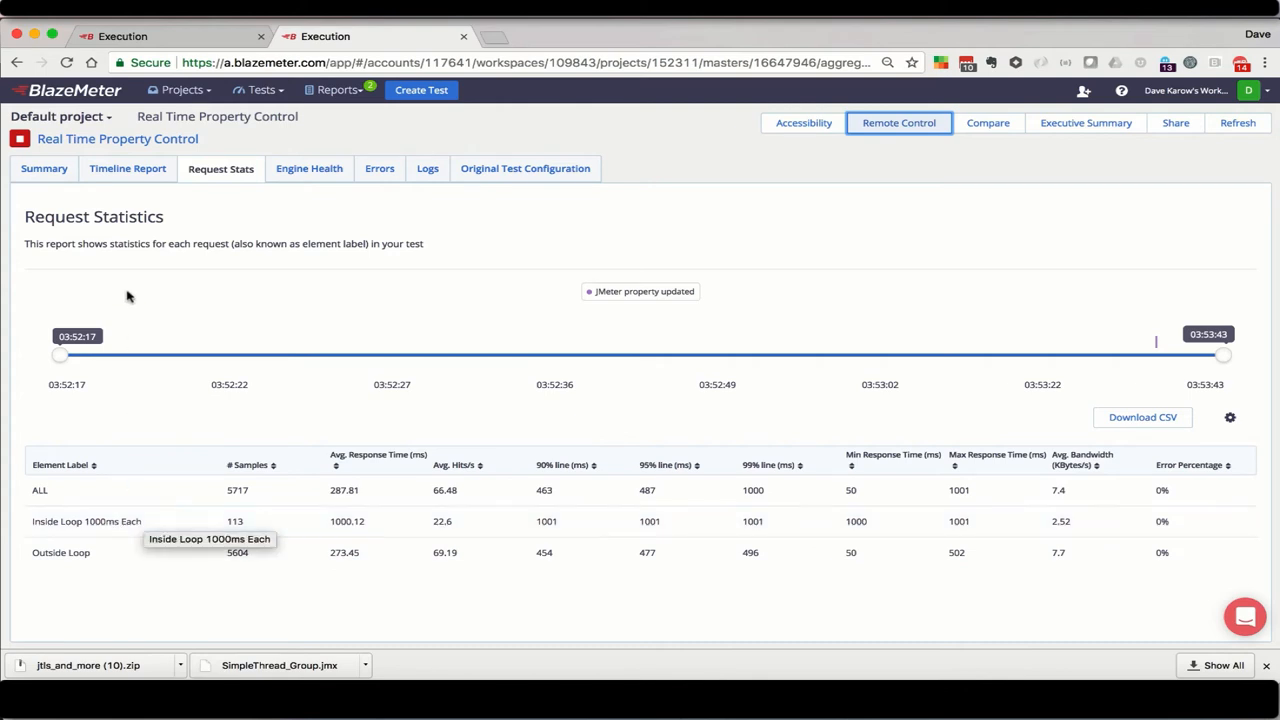
Step: View the Summary charts, then reopen Remote Control Live
left_click(44, 168)
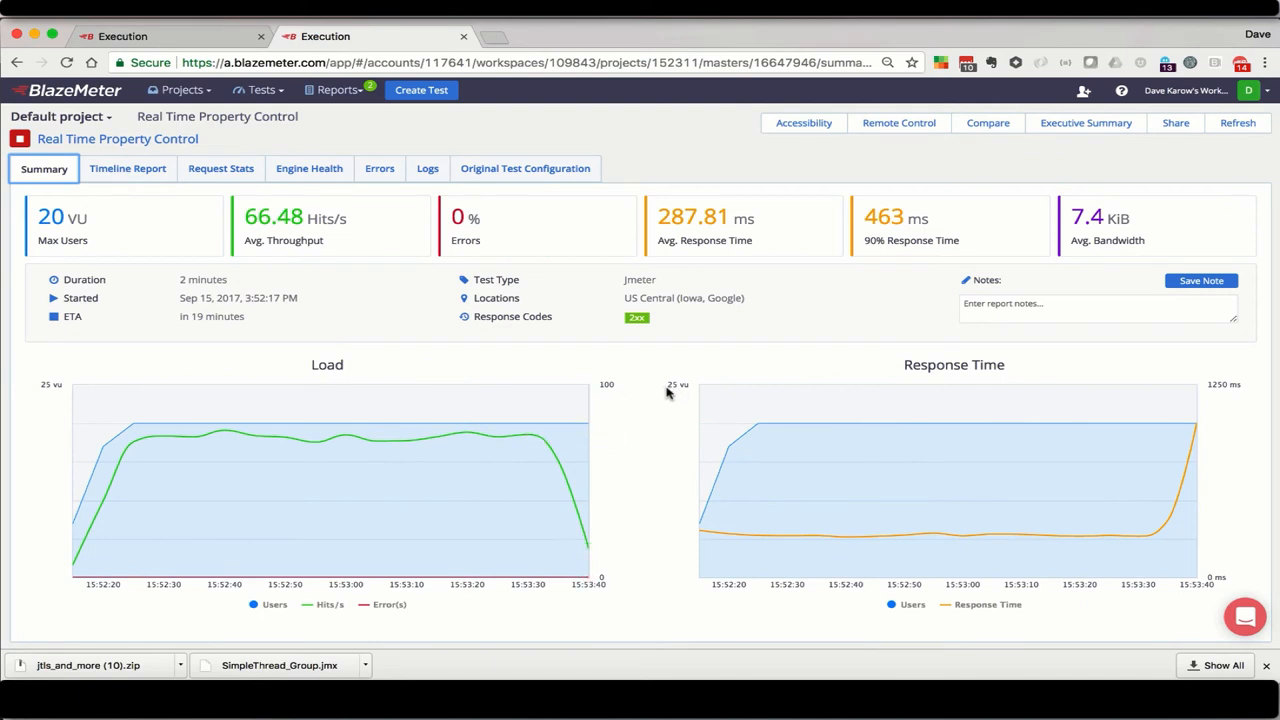
mouse_move(557, 450)
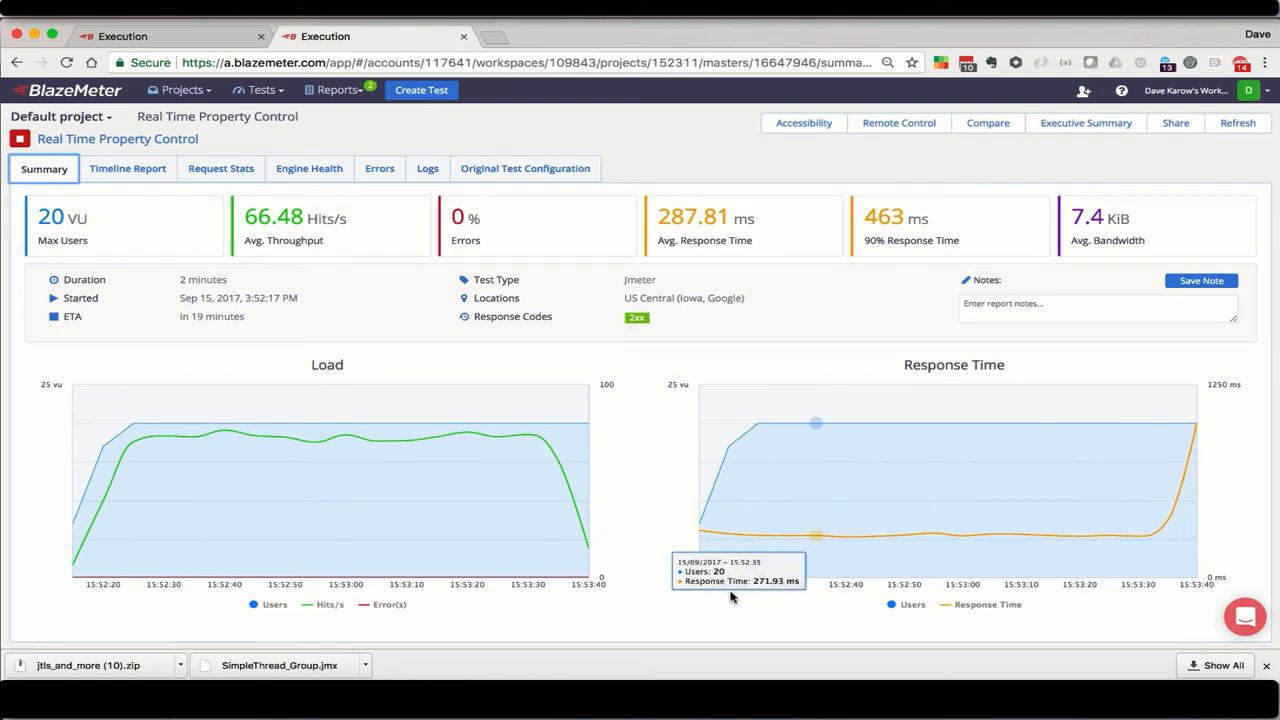
mouse_move(640, 528)
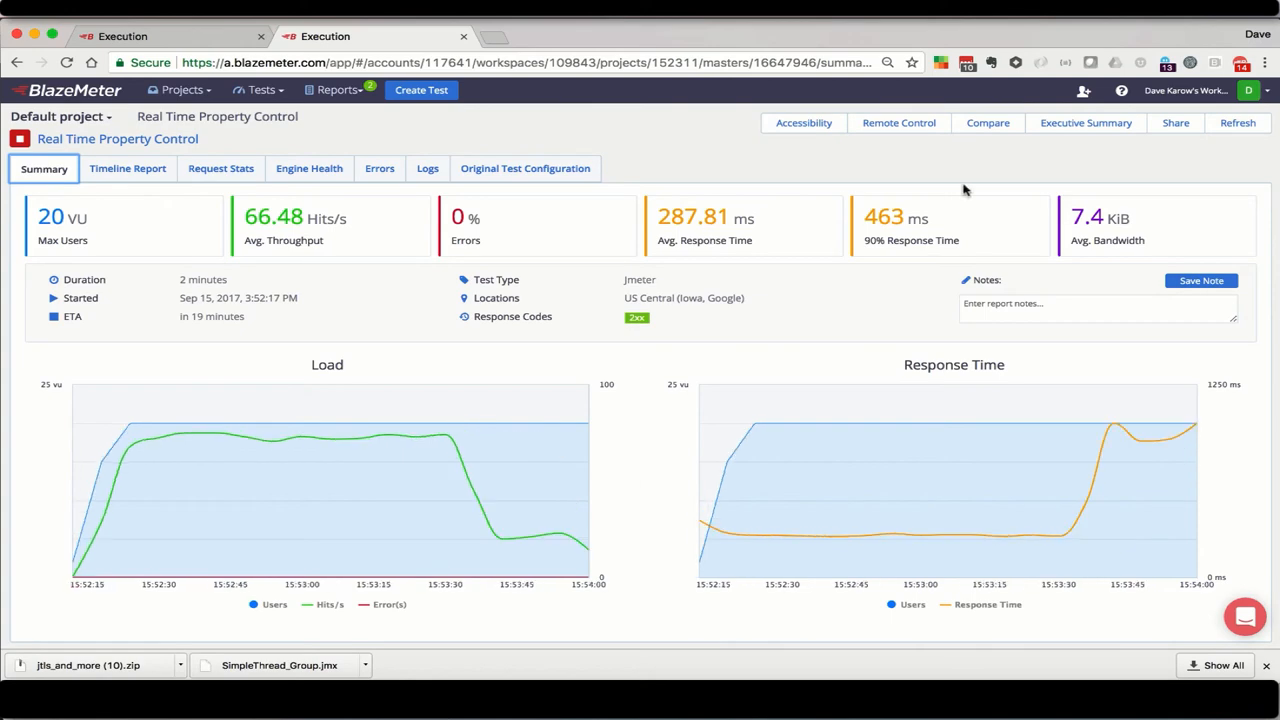
left_click(898, 122)
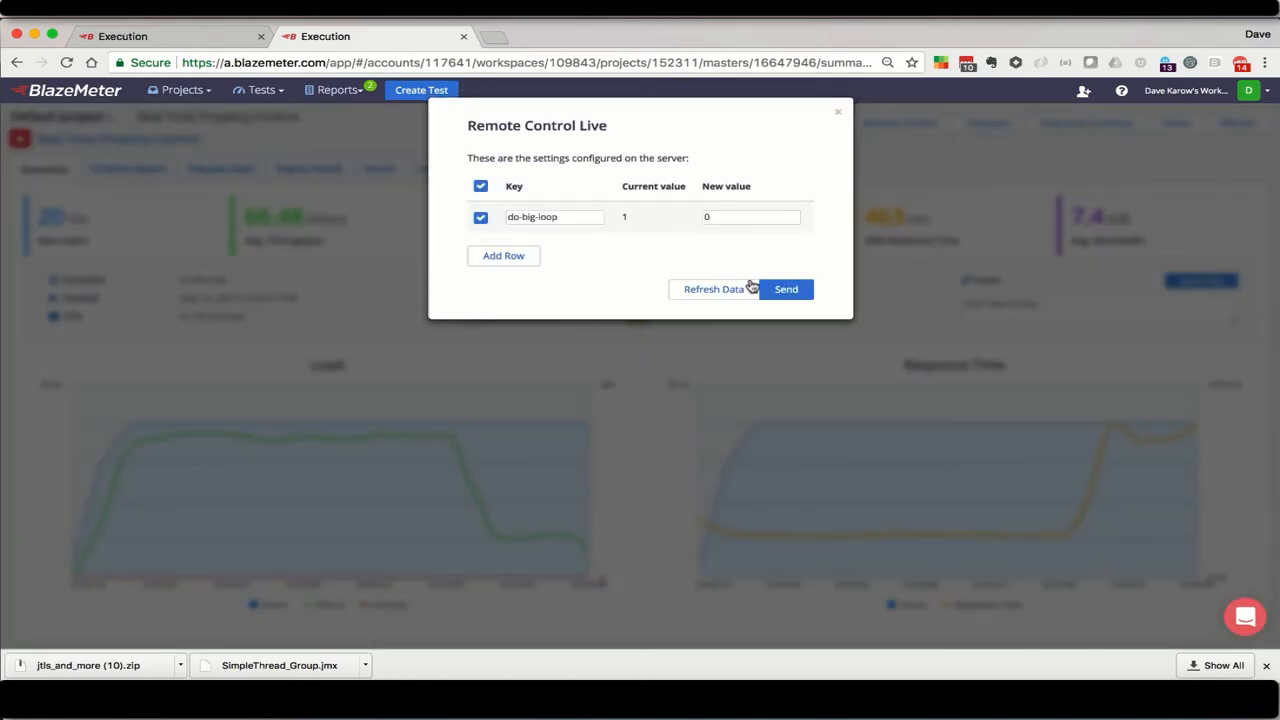
Step: Send do-big-loop = 0, return to the results, and reopen live property control
left_click(786, 289)
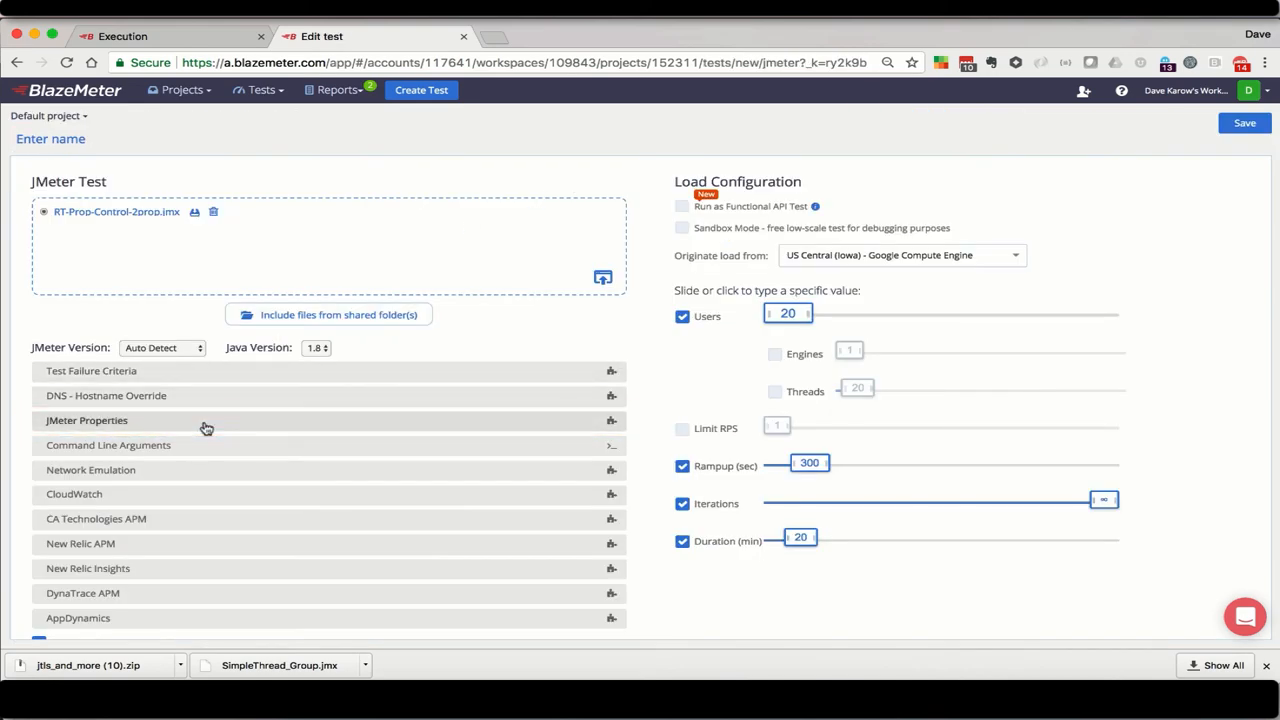
left_click(87, 420)
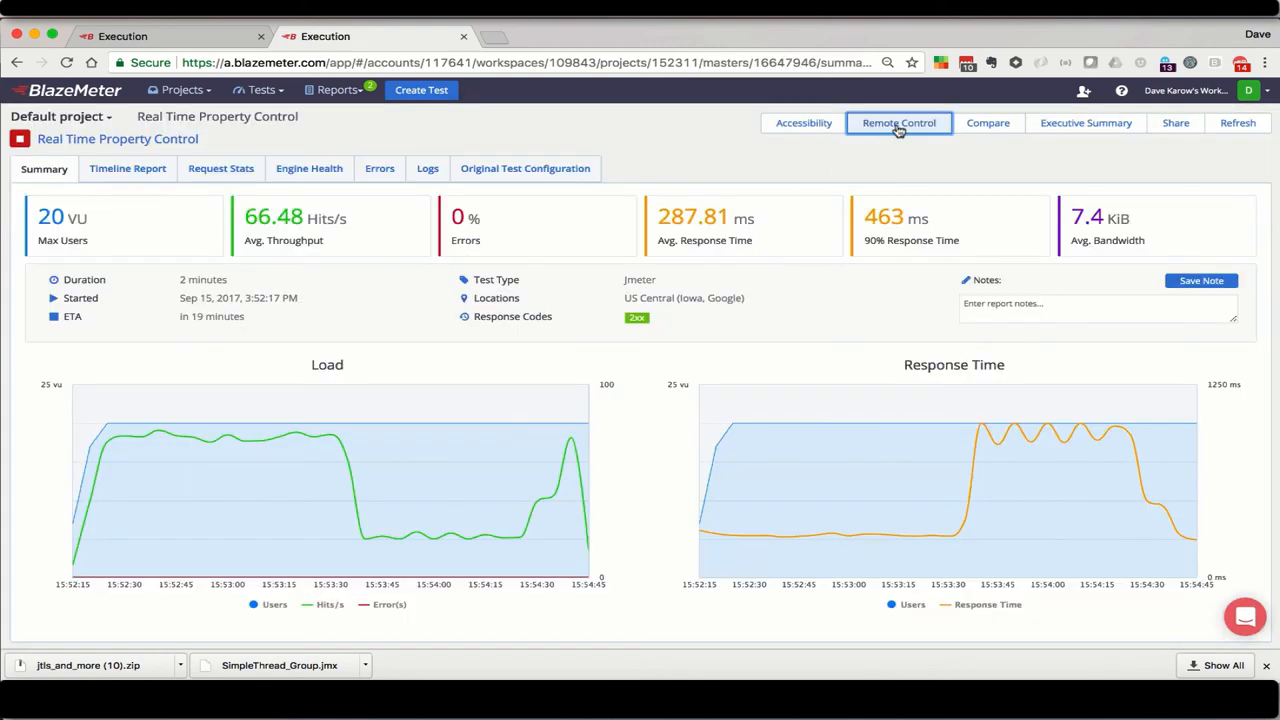
left_click(898, 122)
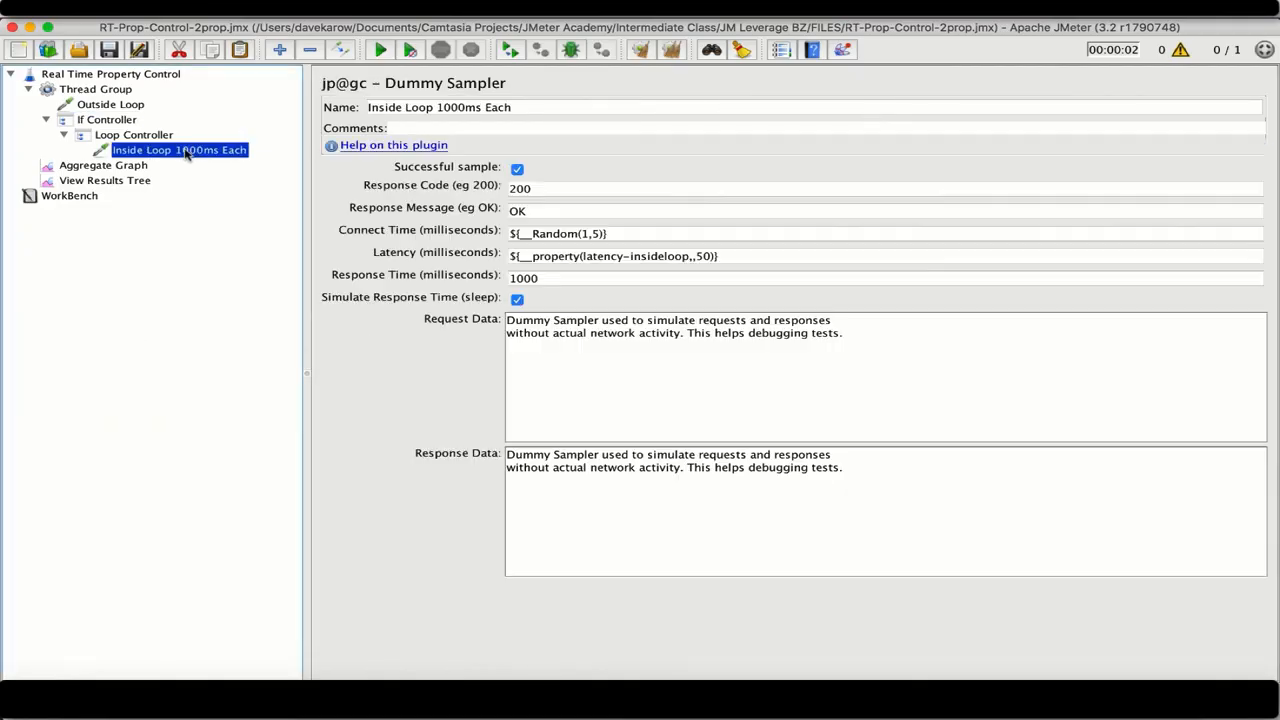
Step: Select latency-insideloop in the Inside Loop sampler's Latency field
double_click(636, 256)
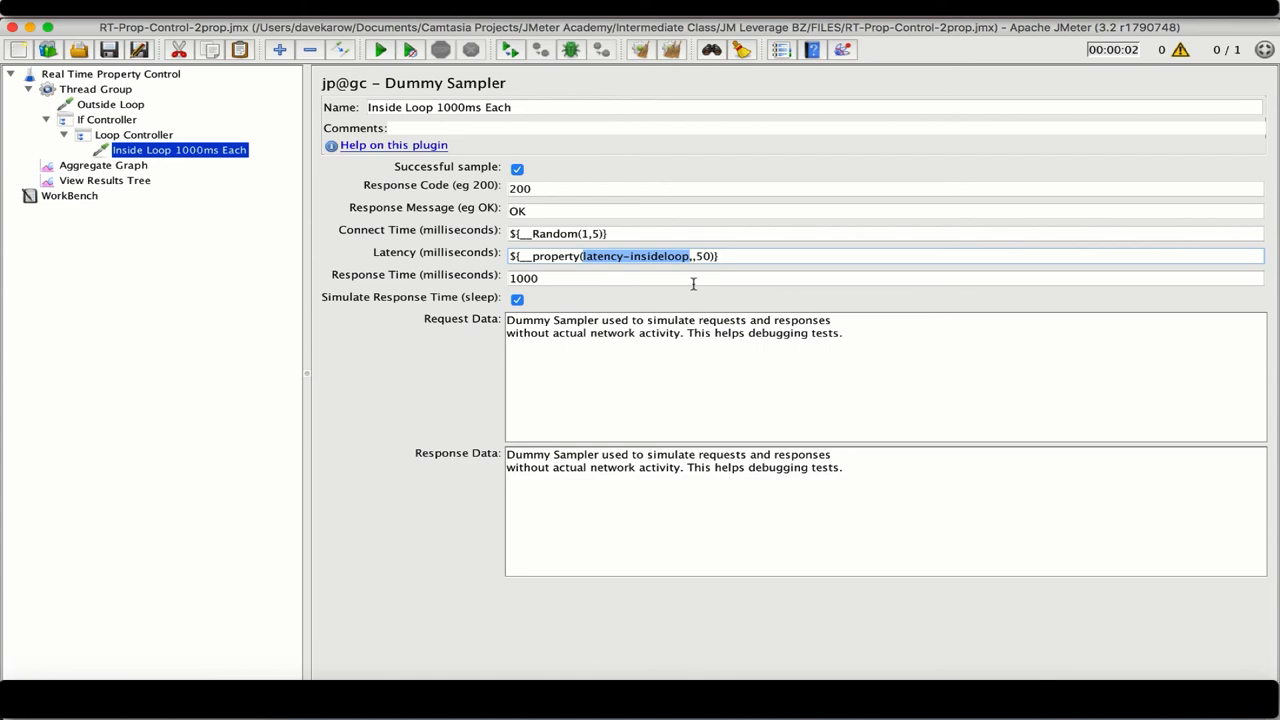
mouse_move(280, 210)
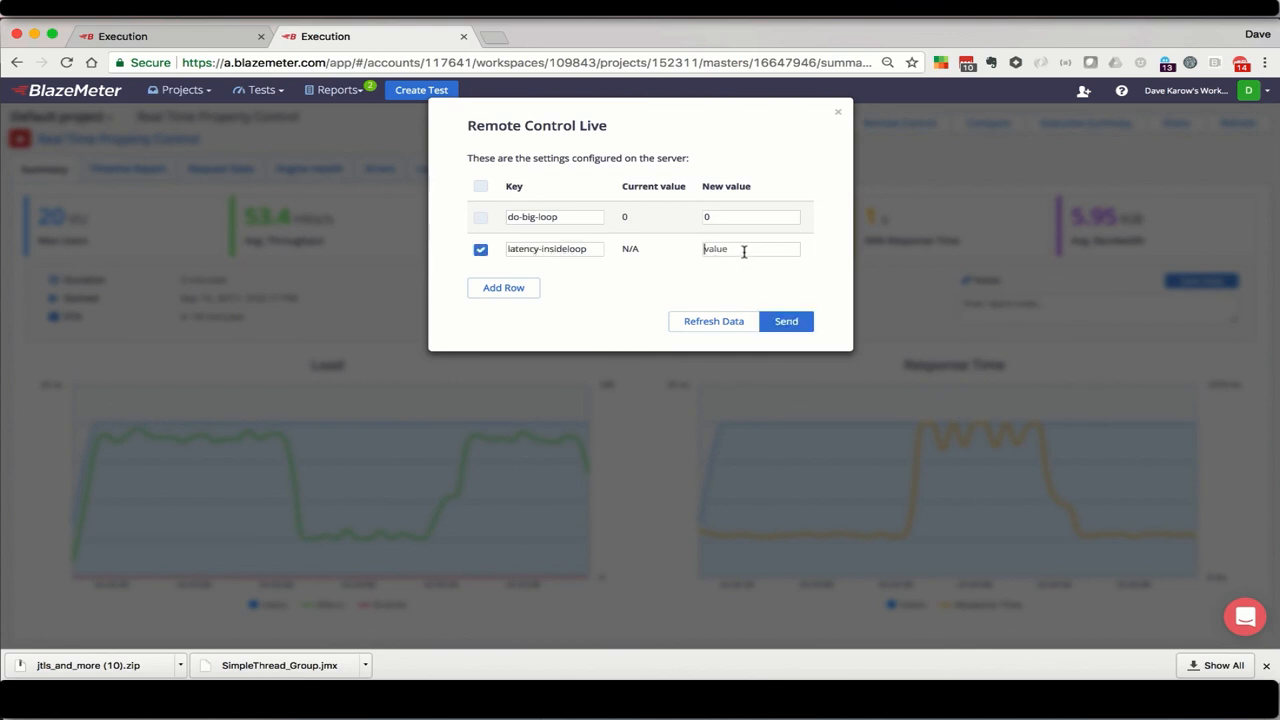
Step: Send latency-insideloop = 2000 to the running test
type("2000")
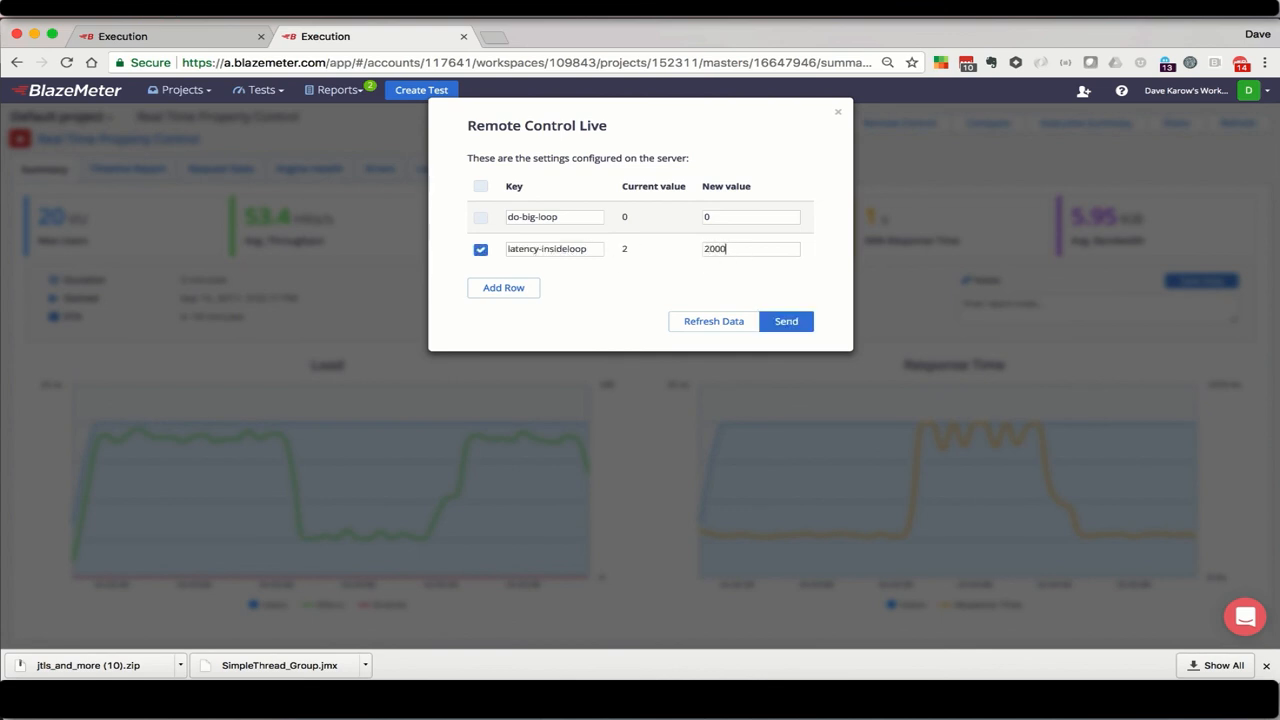
left_click(786, 321)
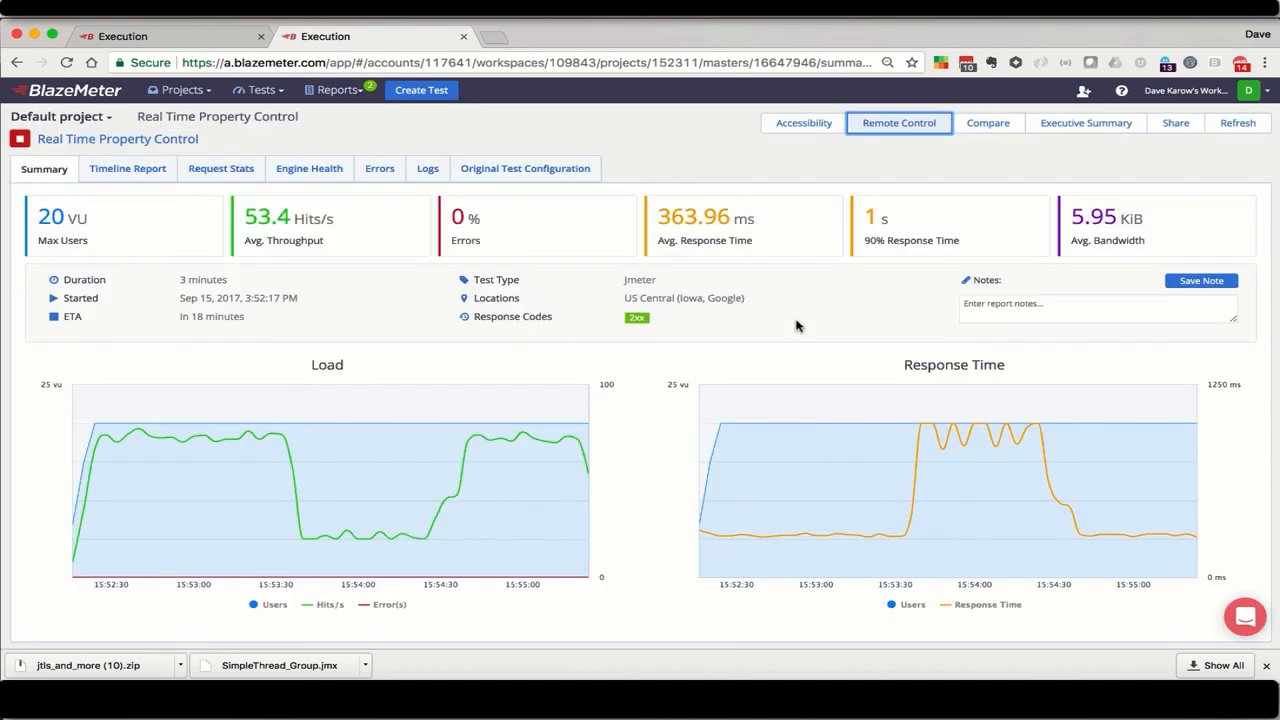